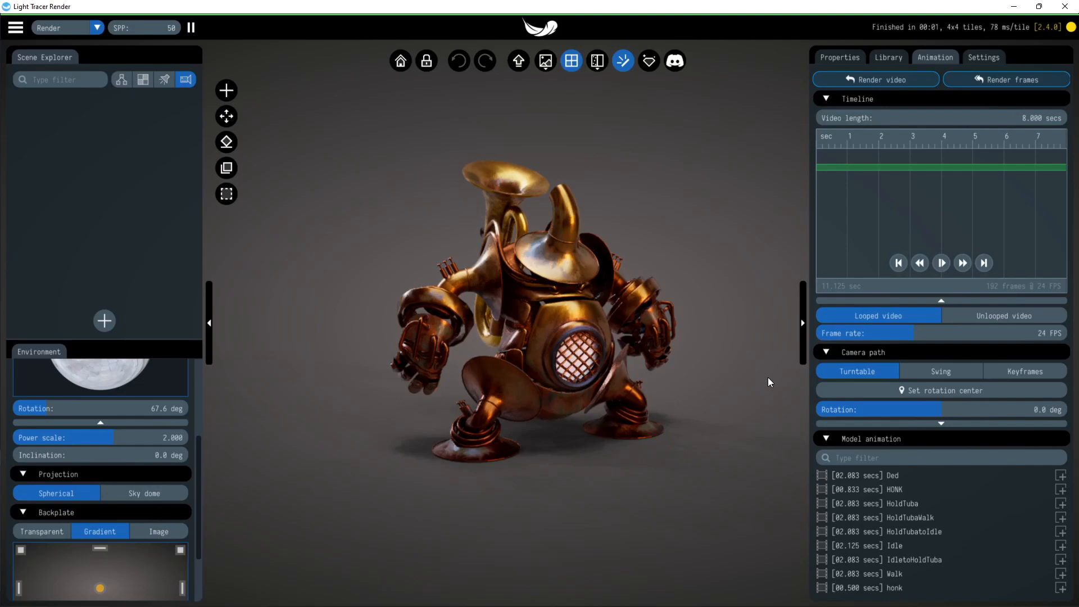
pyautogui.moveTo(764, 401)
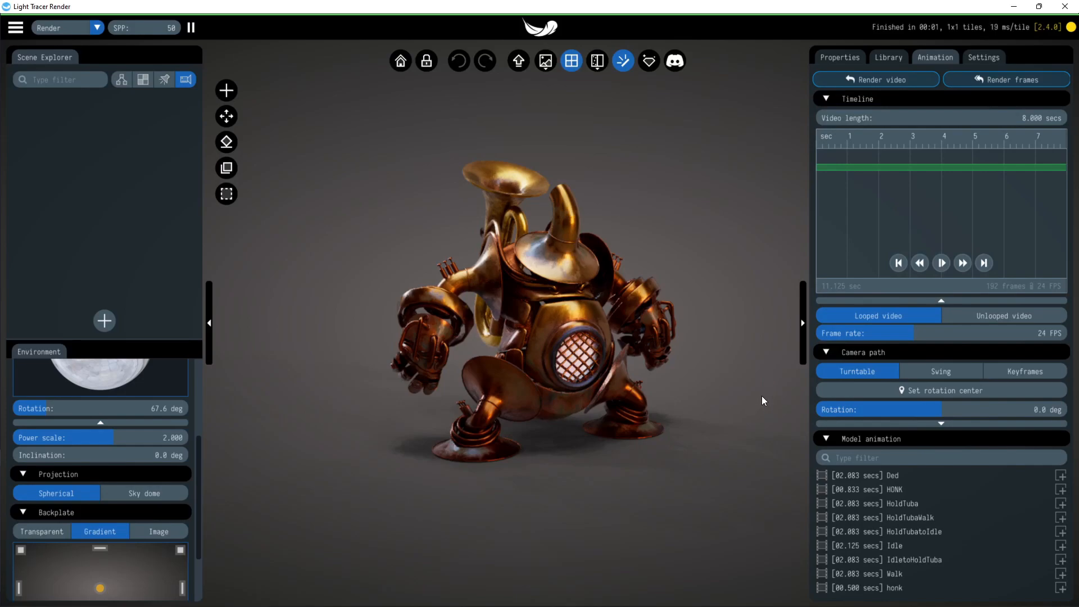
pyautogui.moveTo(698, 371)
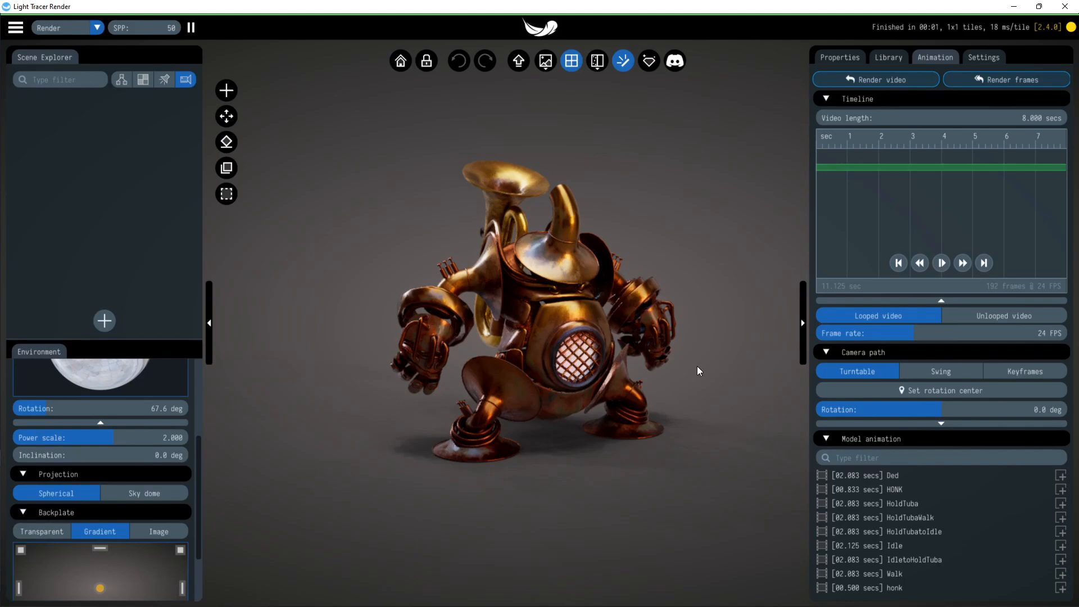
pyautogui.moveTo(722, 386)
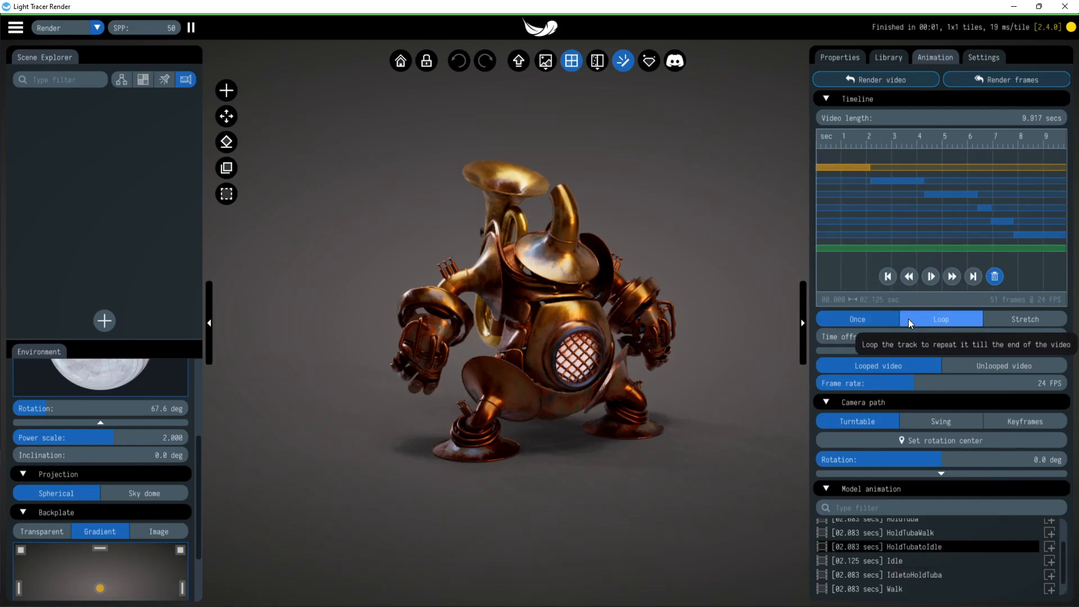
# Step: Add a model animation clip to the timeline and set the first track to loop
pyautogui.click(1025, 319)
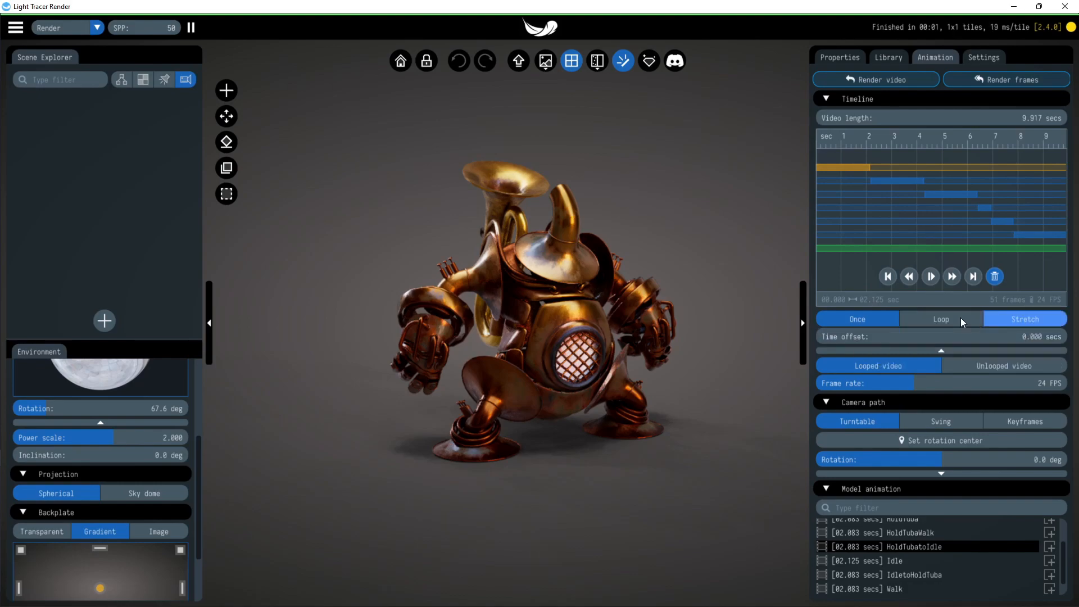
pyautogui.click(940, 319)
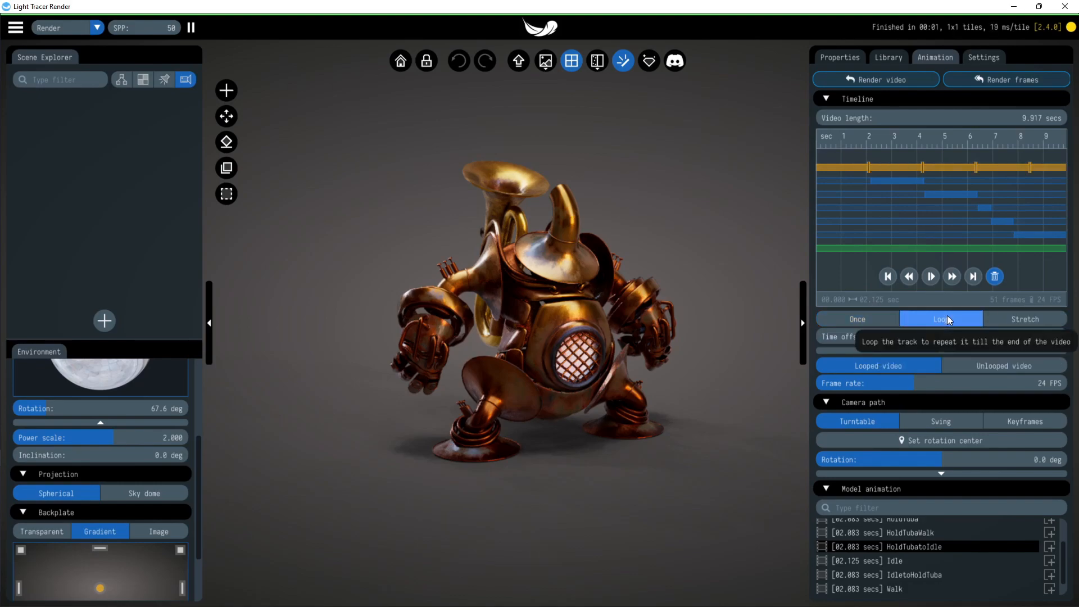
pyautogui.moveTo(931, 343)
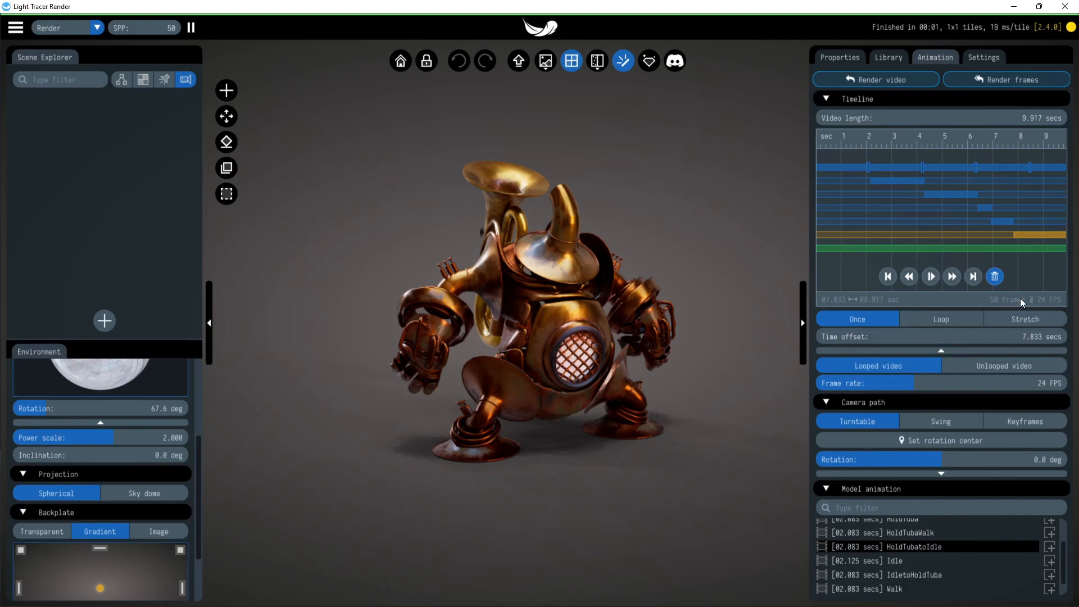
pyautogui.moveTo(1011, 275)
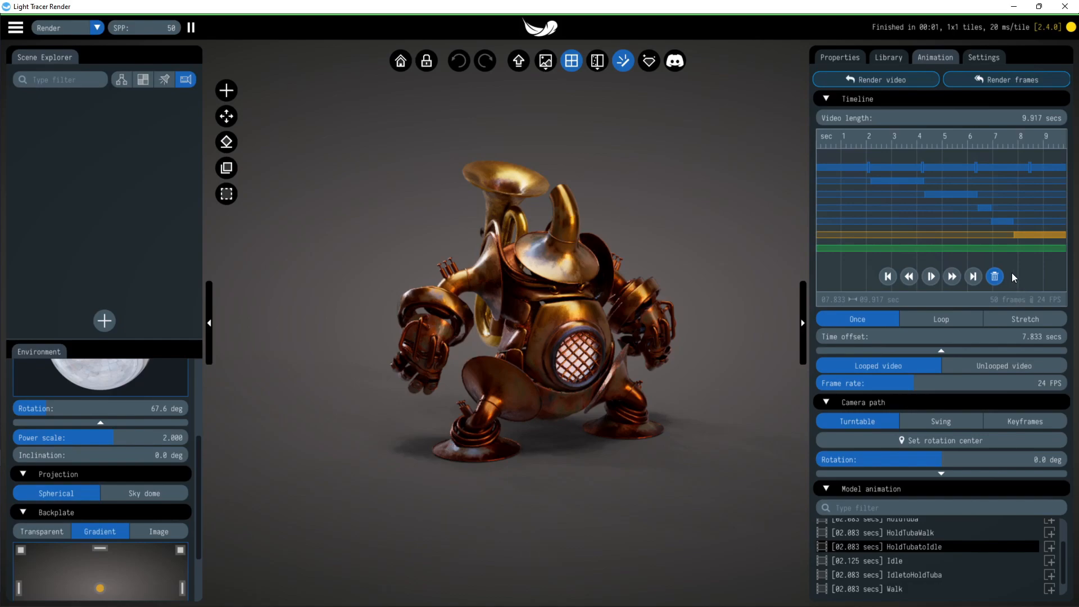
pyautogui.moveTo(934, 259)
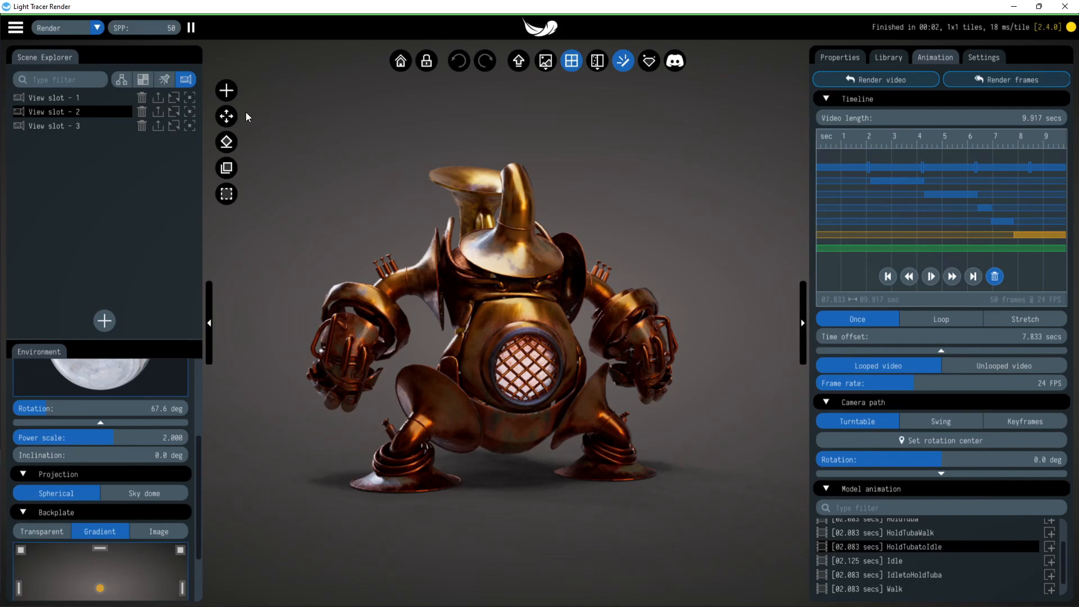
pyautogui.moveTo(190, 97)
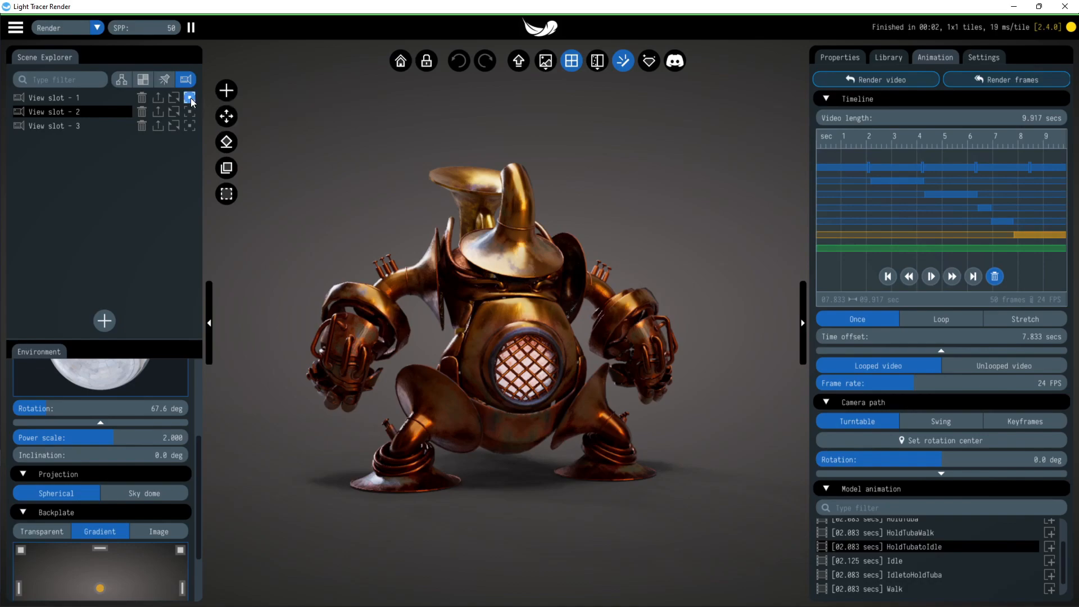
# Step: Add saved views 1–3 as camera keyframes and shift the camera track timing
pyautogui.click(1024, 420)
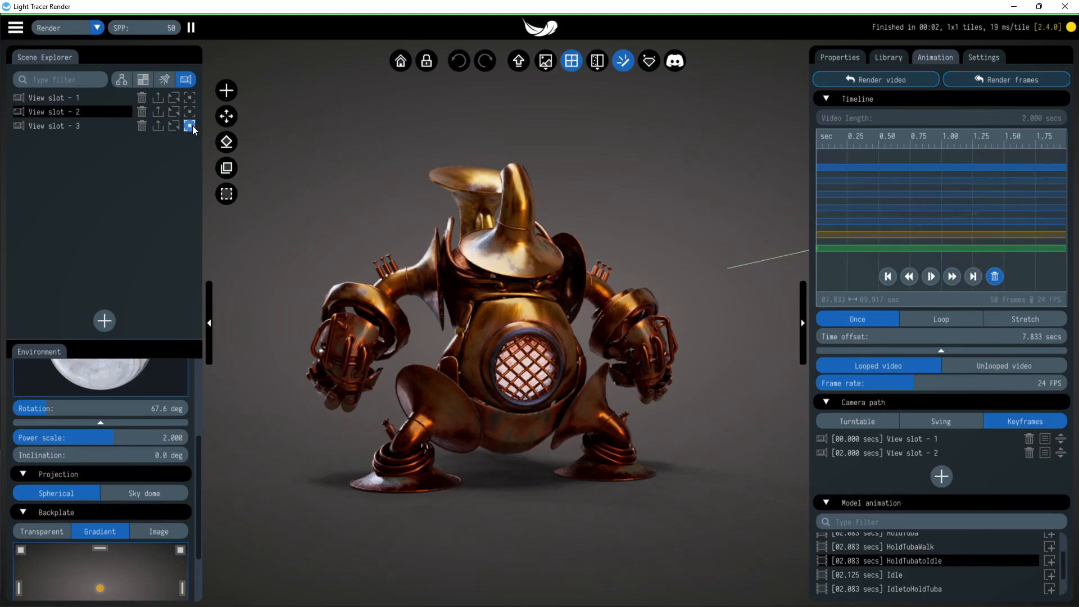
pyautogui.click(941, 475)
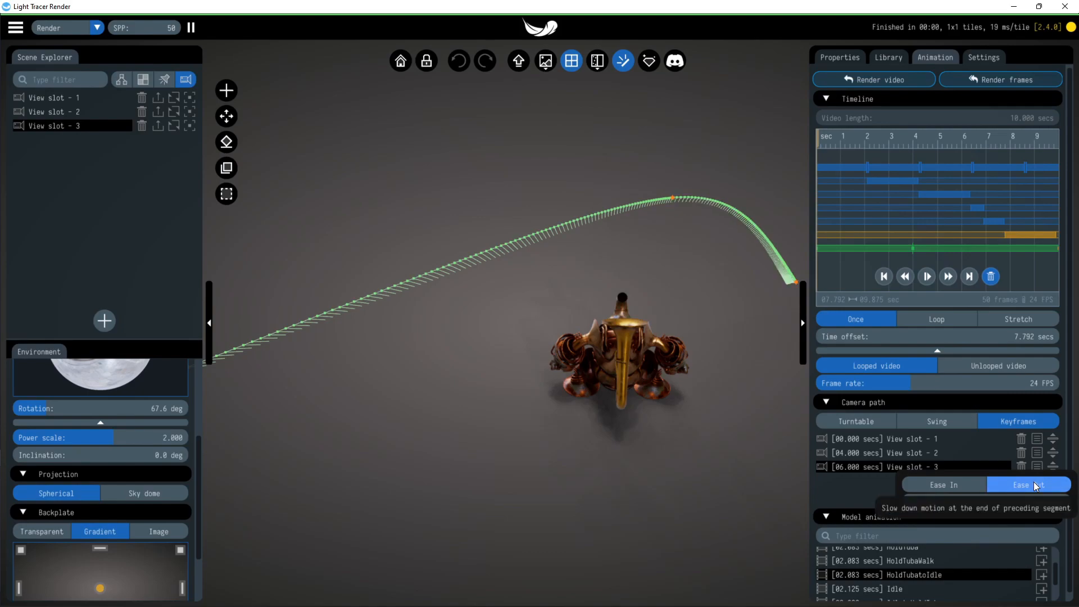
pyautogui.moveTo(955, 336)
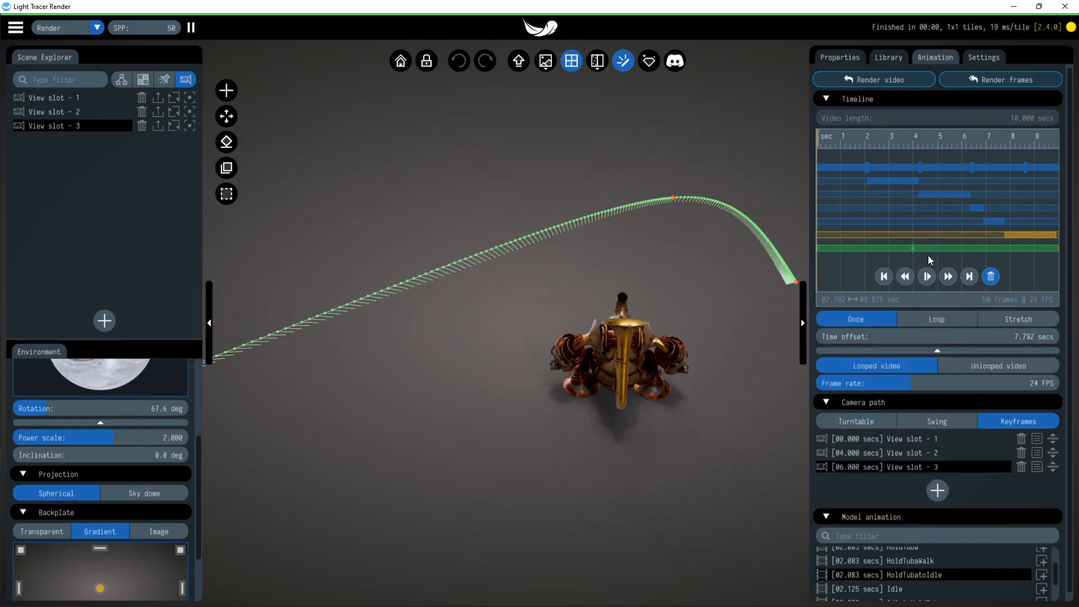
pyautogui.moveTo(937, 255)
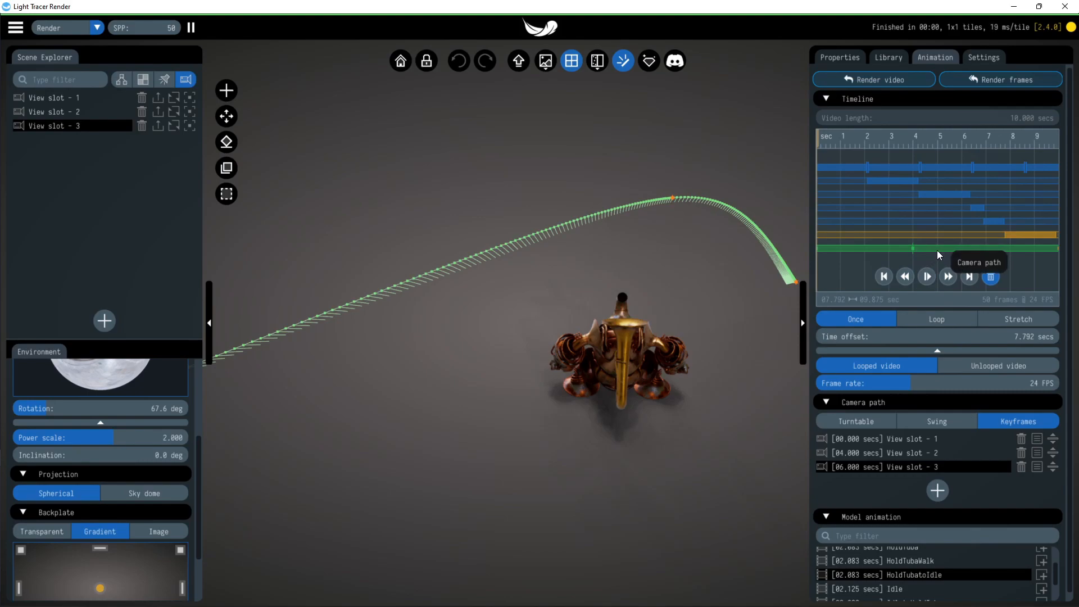
pyautogui.moveTo(938, 248); pyautogui.dragTo(920, 248)
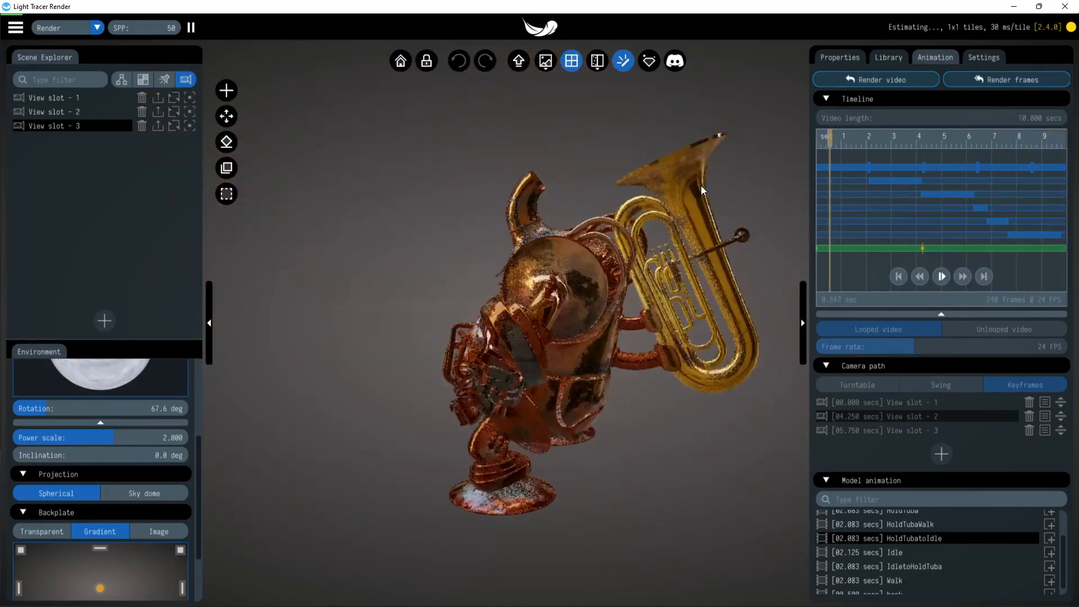
# Step: Export the animated camera path as an MP4 video
pyautogui.click(875, 78)
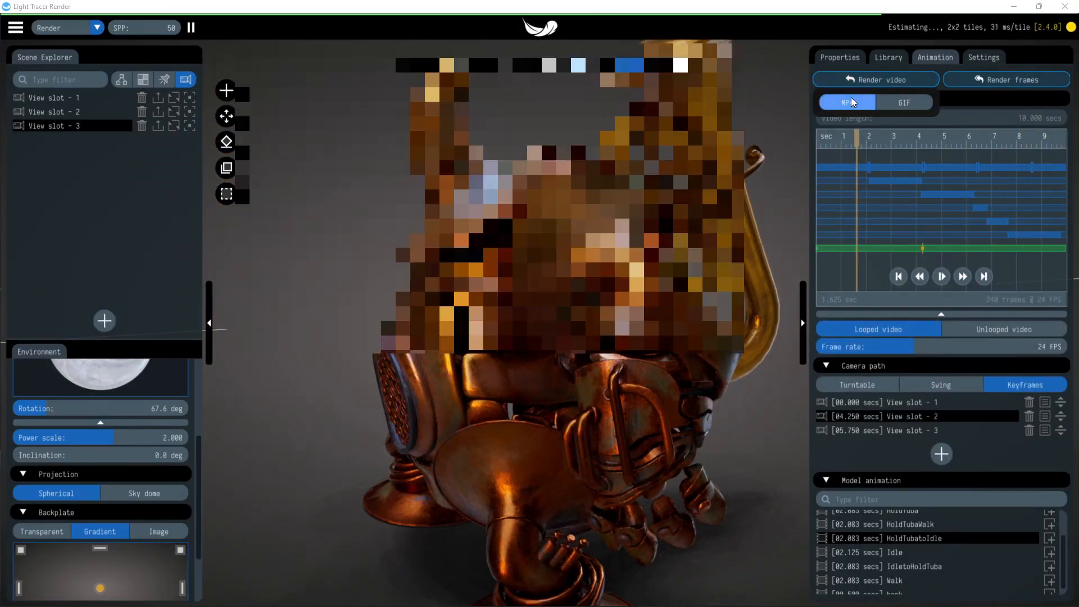
pyautogui.click(875, 79)
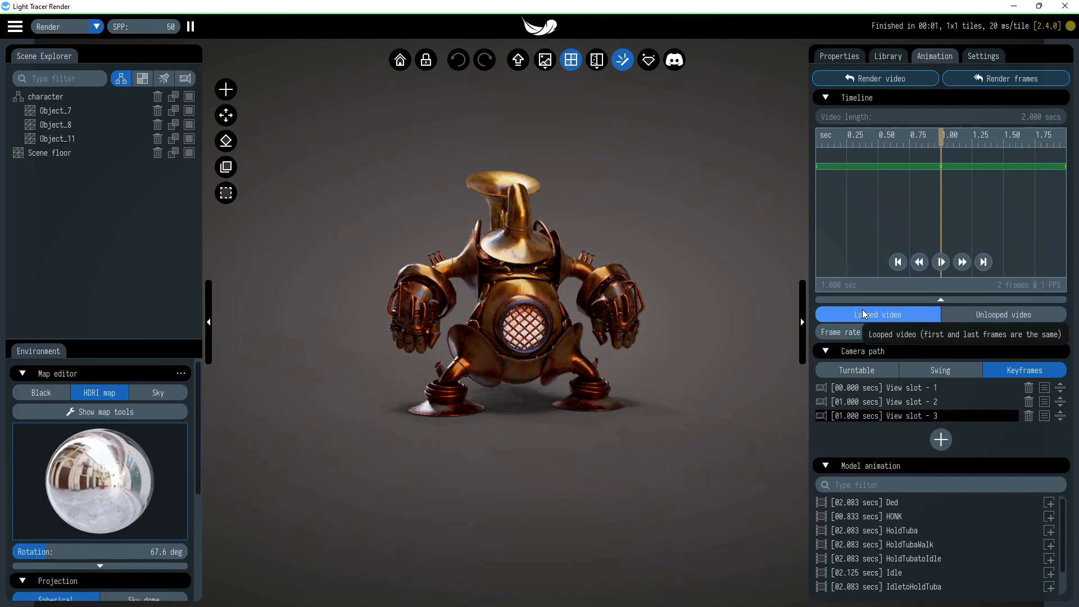
pyautogui.moveTo(911, 320)
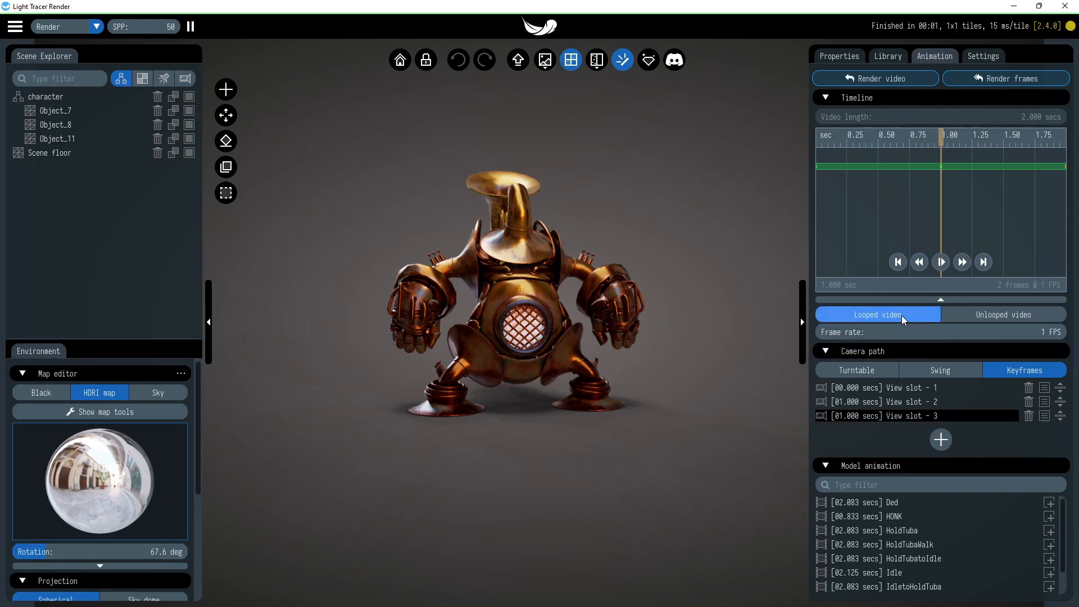
pyautogui.moveTo(894, 322)
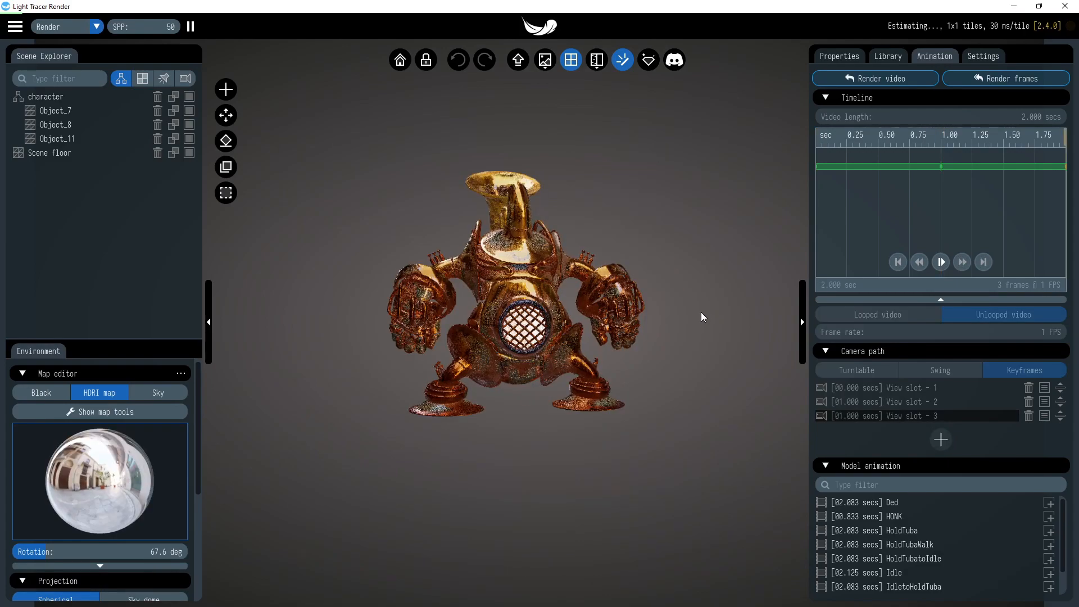
# Step: Switch the video from Looped to Unlooped
pyautogui.click(940, 261)
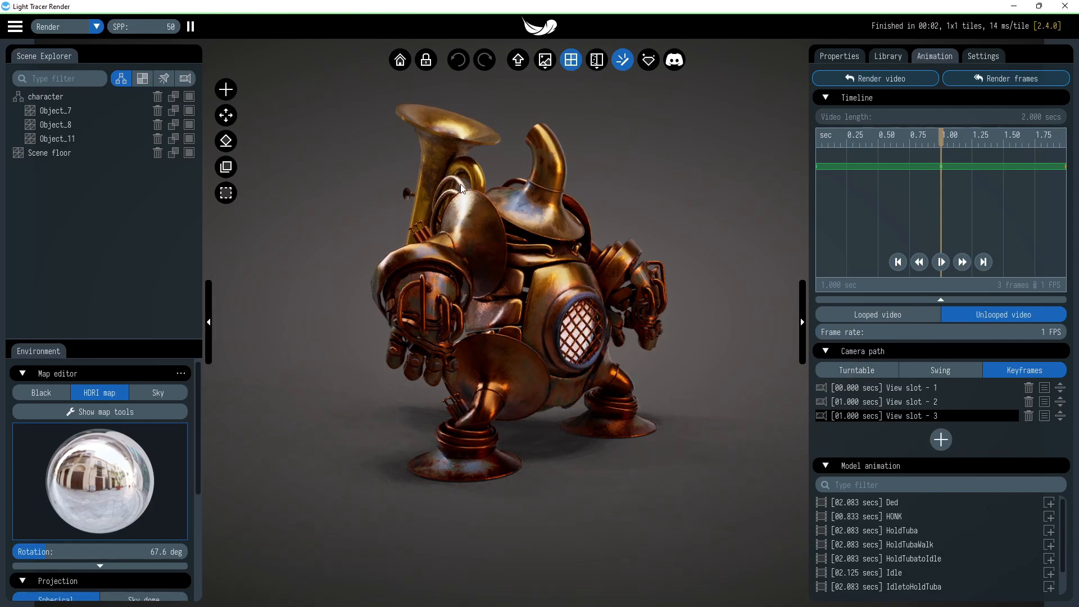
# Step: Move the timeline playhead to 1.000 s to preview that keyframe's view
pyautogui.click(58, 138)
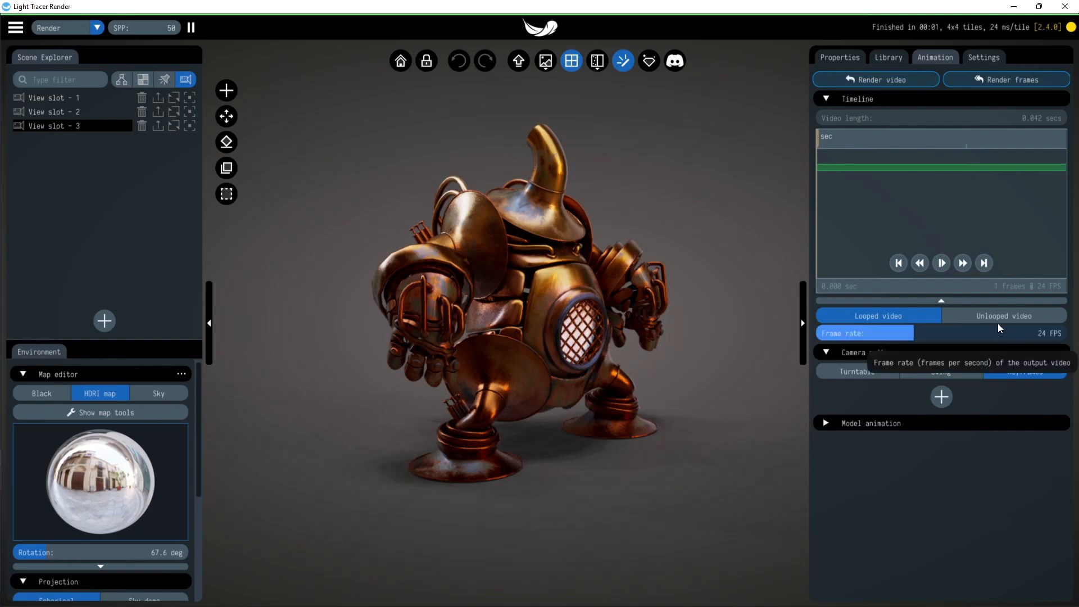
# Step: Render the 4-second, two-view camera path to an MP4 file
pyautogui.click(839, 57)
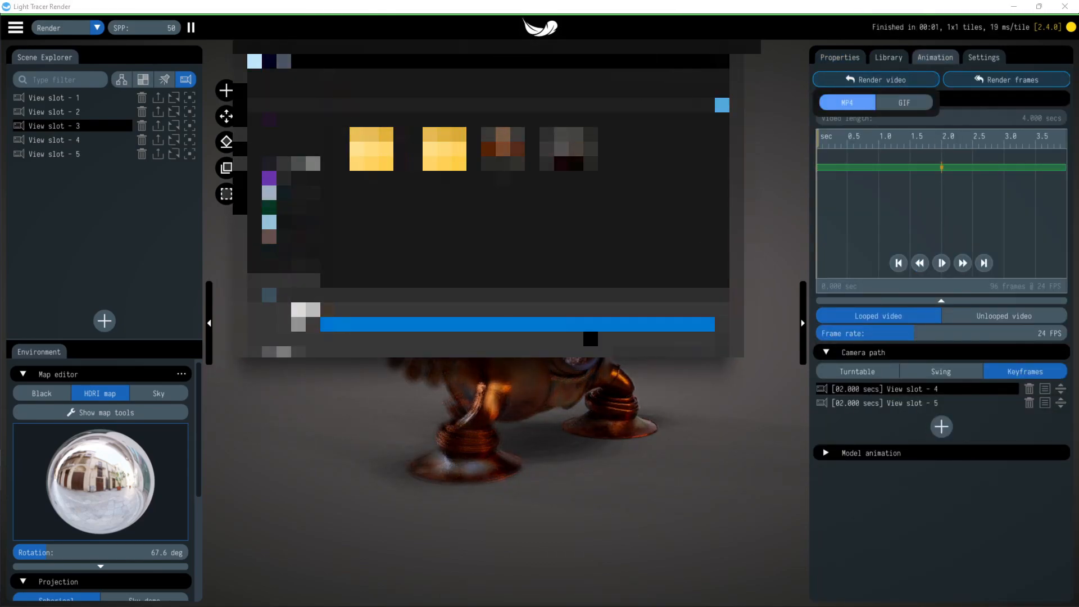
pyautogui.click(876, 79)
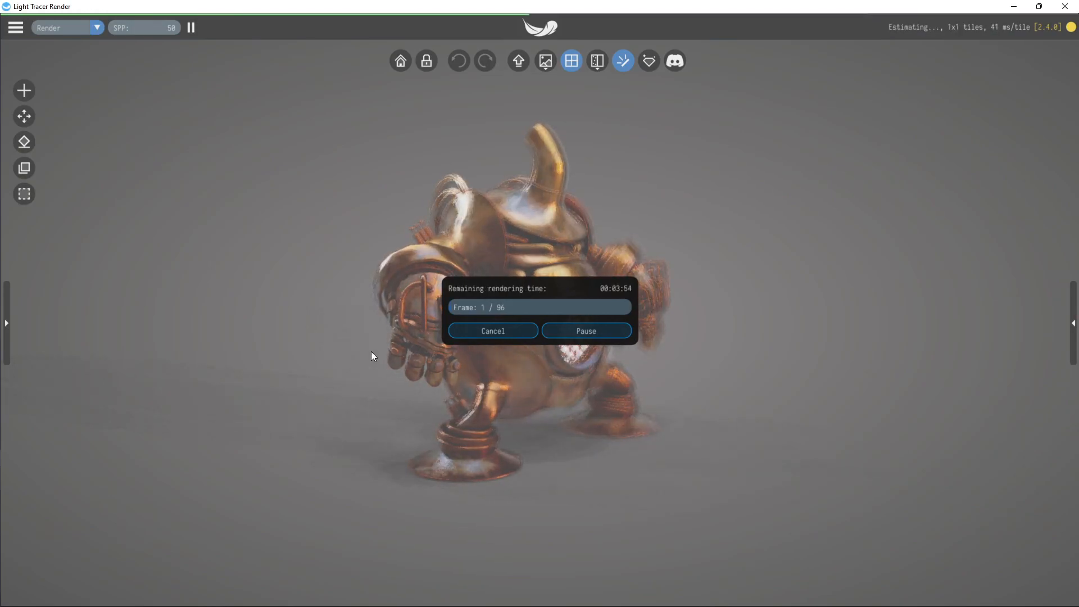